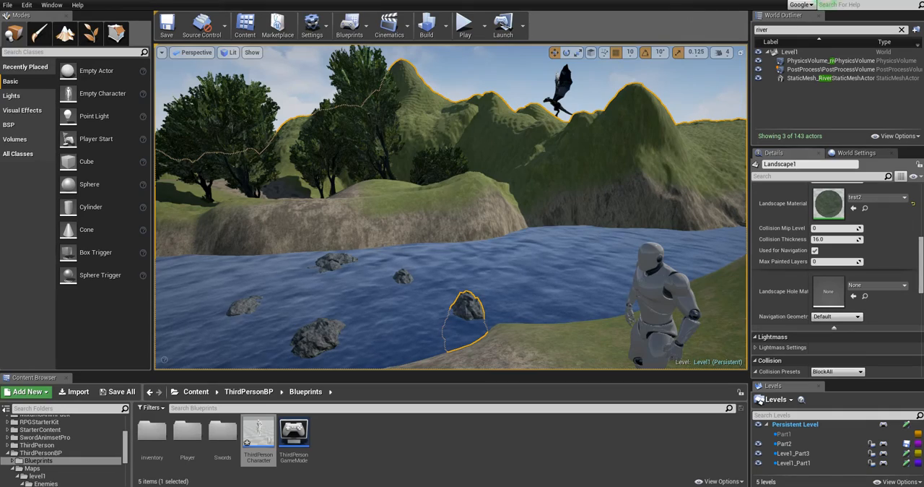
Launch a Play In Editor session of the river level to test the armed character.
left_click(464, 24)
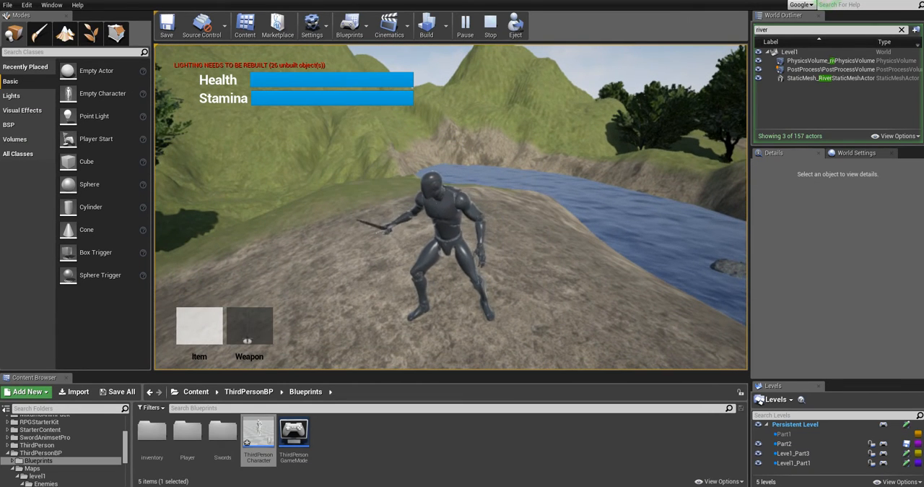
Stop Play In Editor and return to editing the river level.
left_click(491, 25)
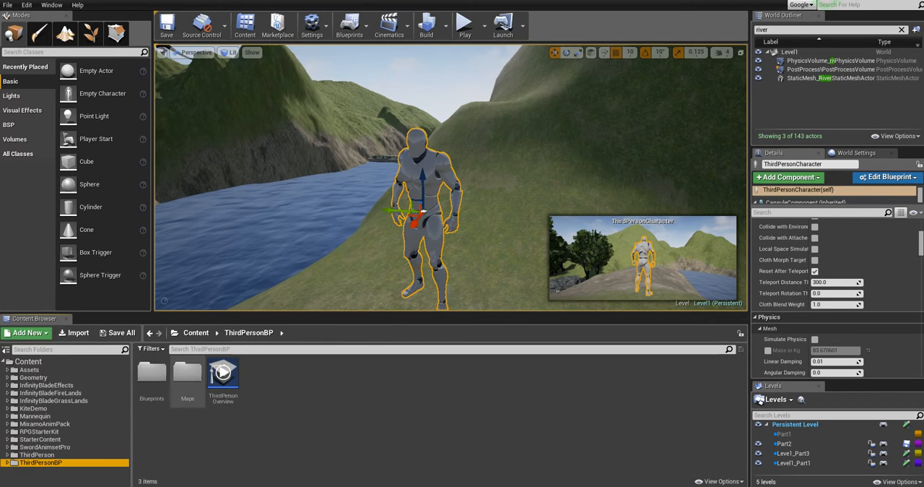
Open ThirdPersonCharacter from the Blueprints folder and add a Boolean variable named Swimming.
double_click(151, 372)
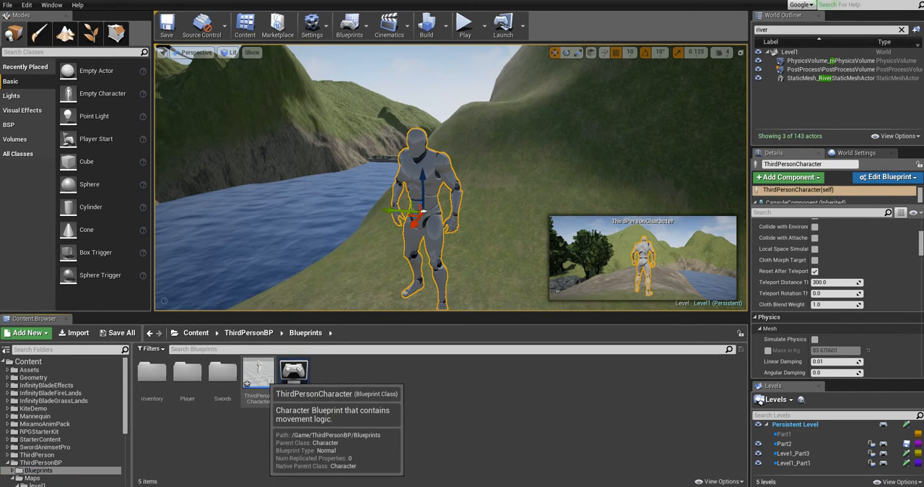
double_click(293, 369)
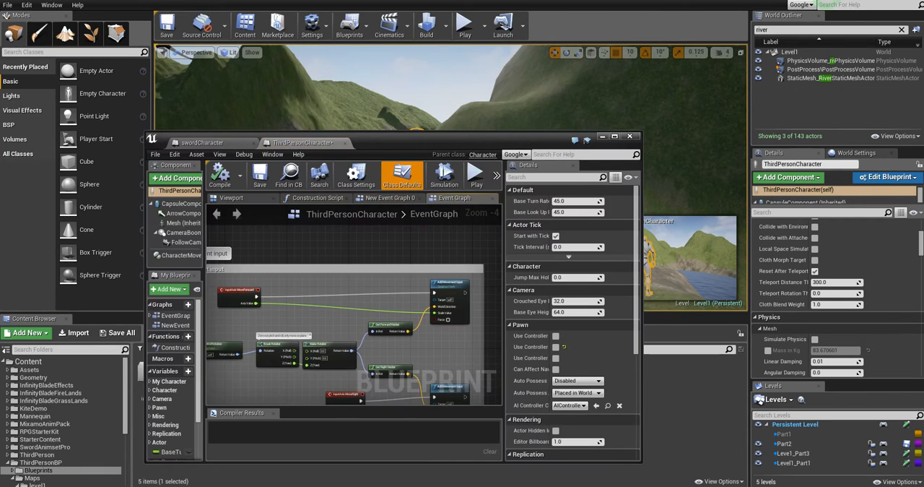
left_click(615, 137)
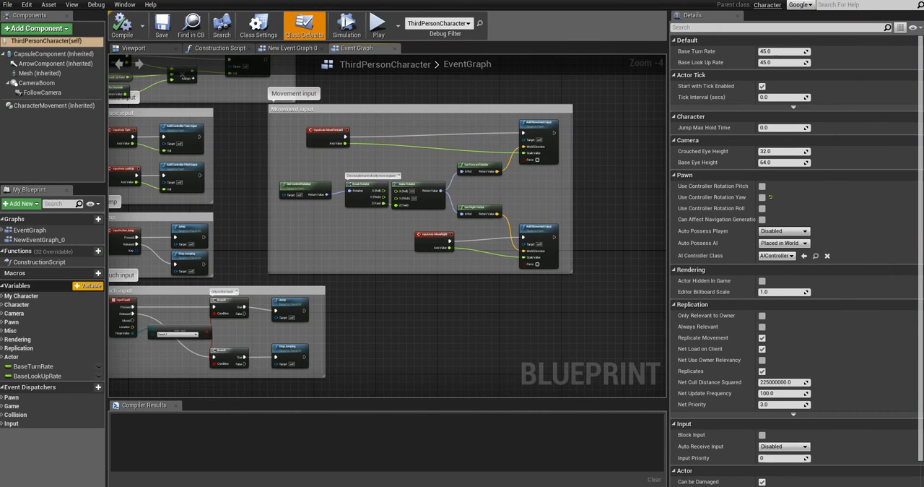
left_click(98, 285)
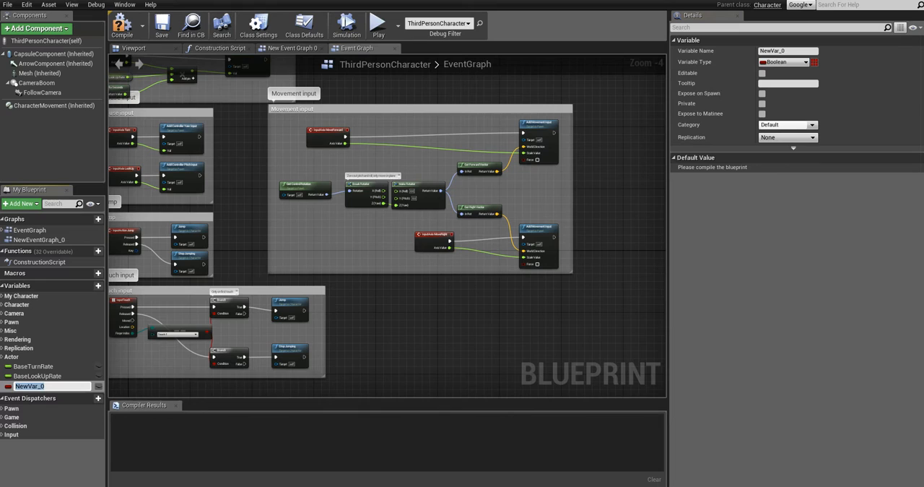
type("Swimming")
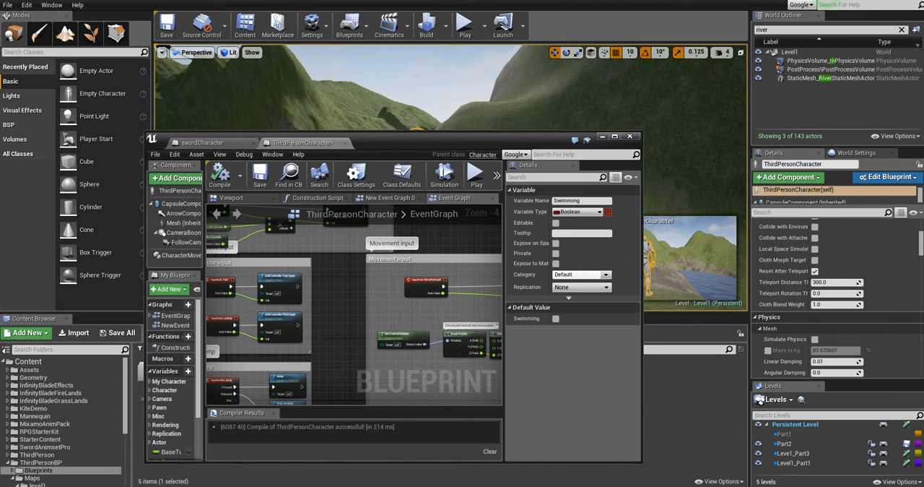
Select PhysicsVolume_river and open the Level1_Part1 level blueprint.
left_click(629, 136)
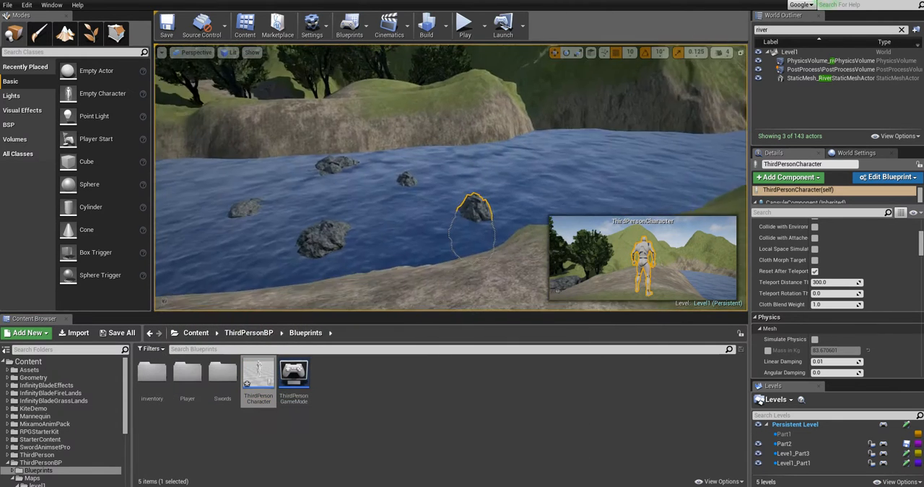
left_click(830, 78)
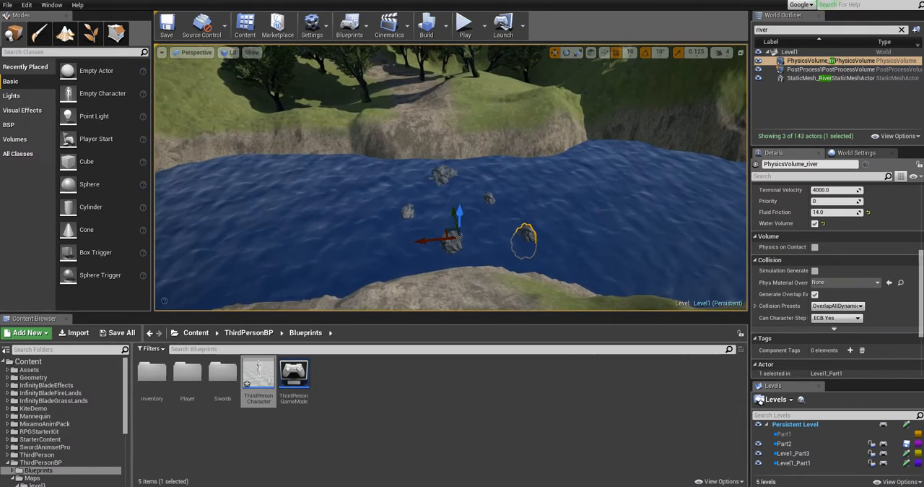
left_click(350, 25)
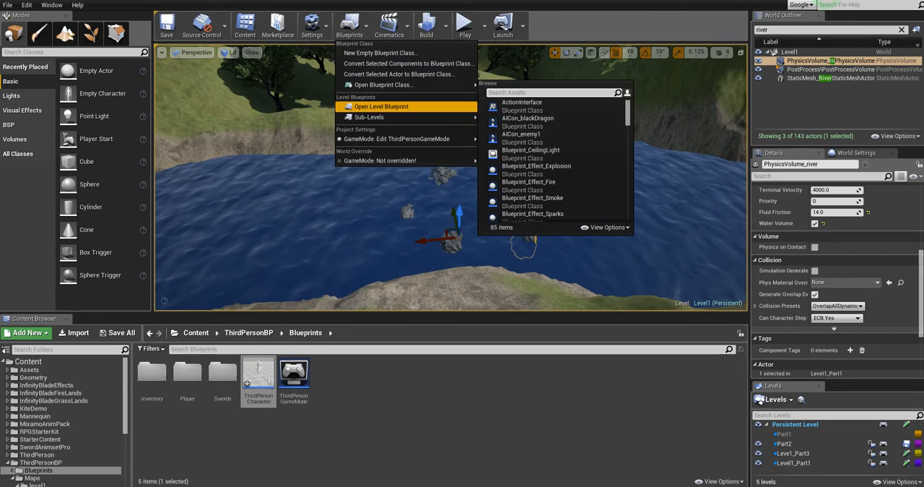
left_click(382, 106)
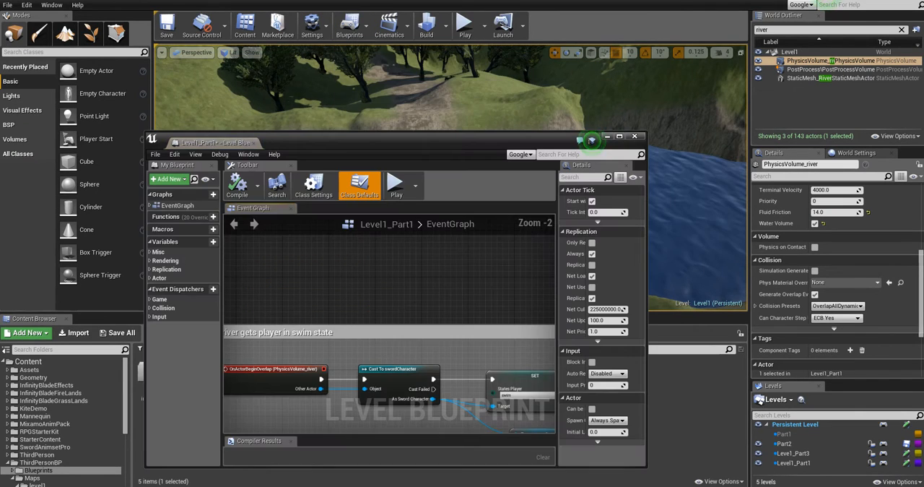
Add On Actor Begin Overlap and End Overlap events for PhysicsVolume_river.
left_click(618, 136)
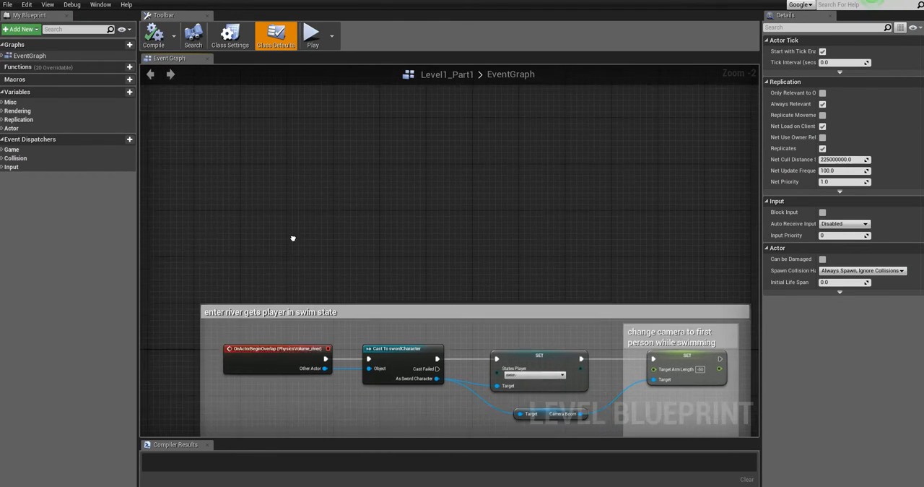
right_click(292, 239)
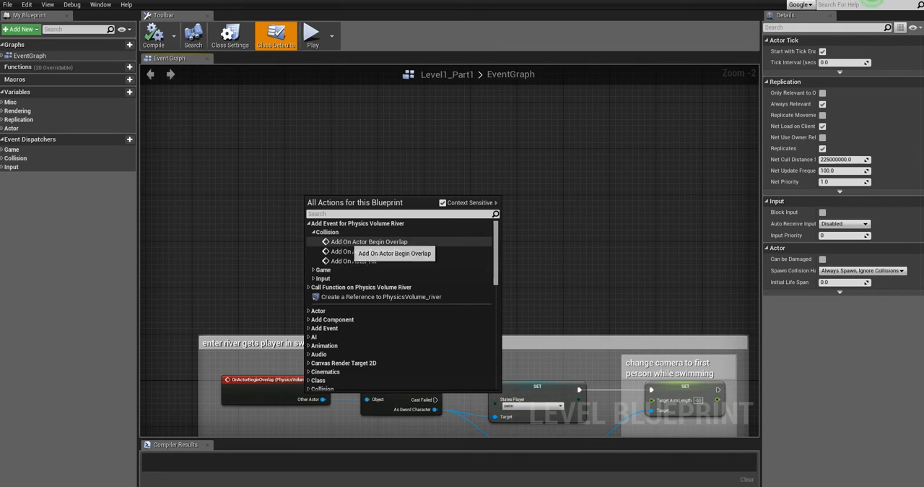
mouse_move(366, 252)
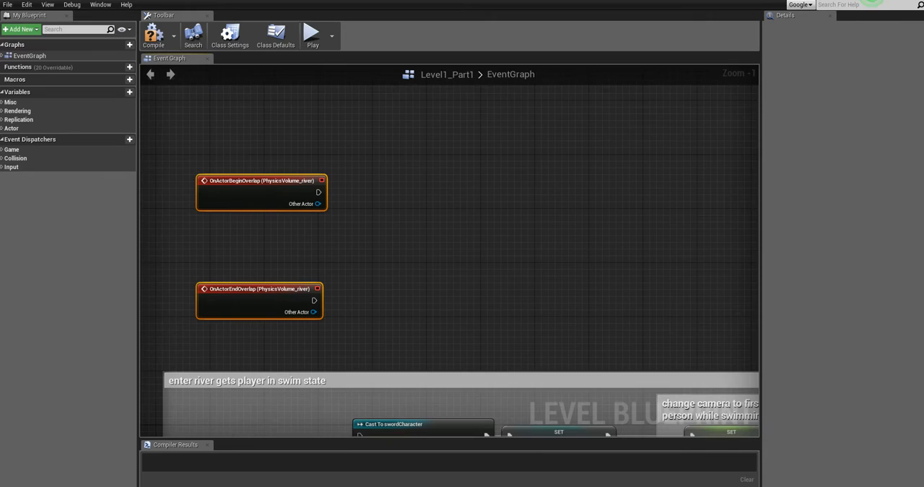
left_click_drag(318, 204, 388, 204)
type("cast to thir")
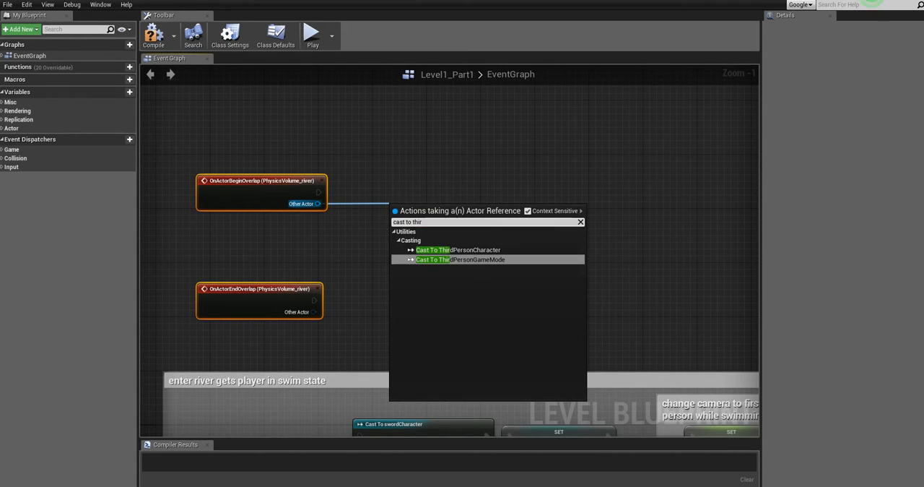
Cast Other Actor to ThirdPersonCharacter, setting Swimming true on begin overlap and false on end.
left_click(458, 249)
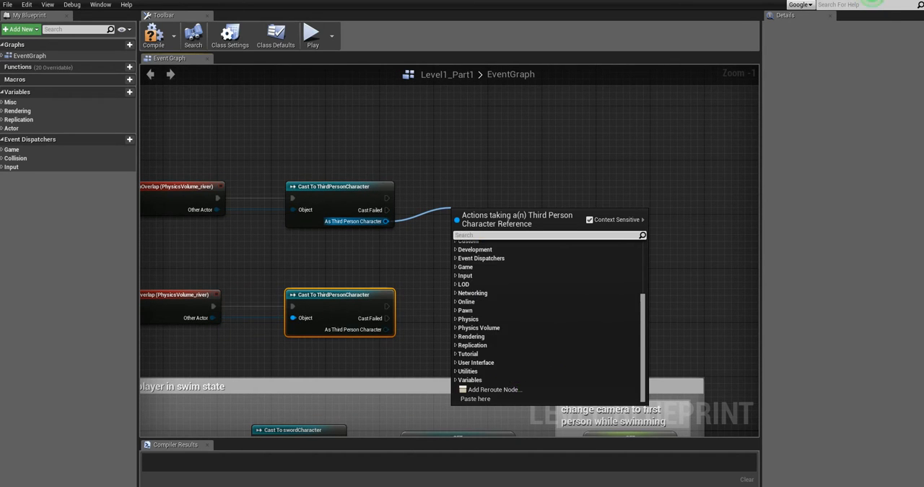
type("set sw")
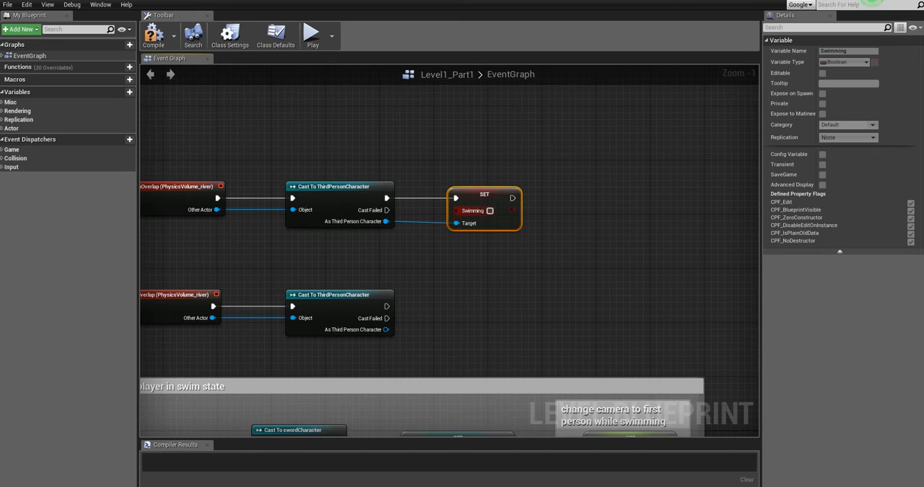
mouse_move(470, 211)
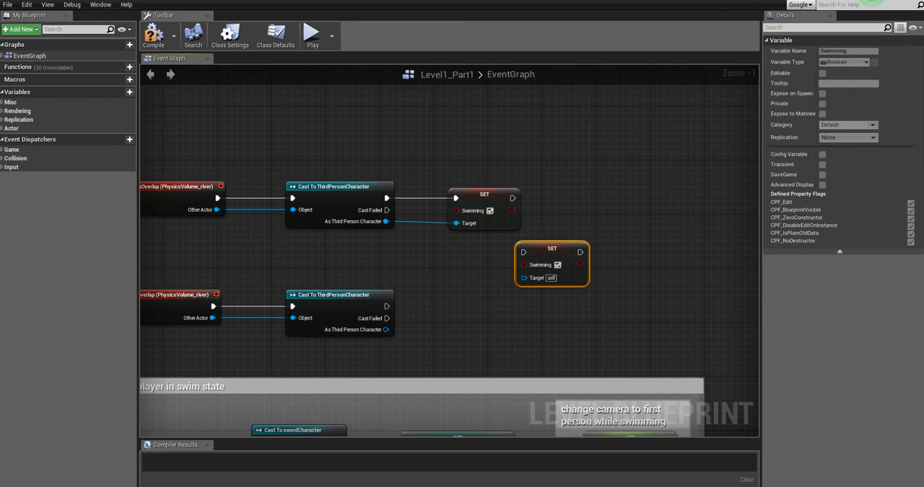
left_click_drag(553, 264, 491, 310)
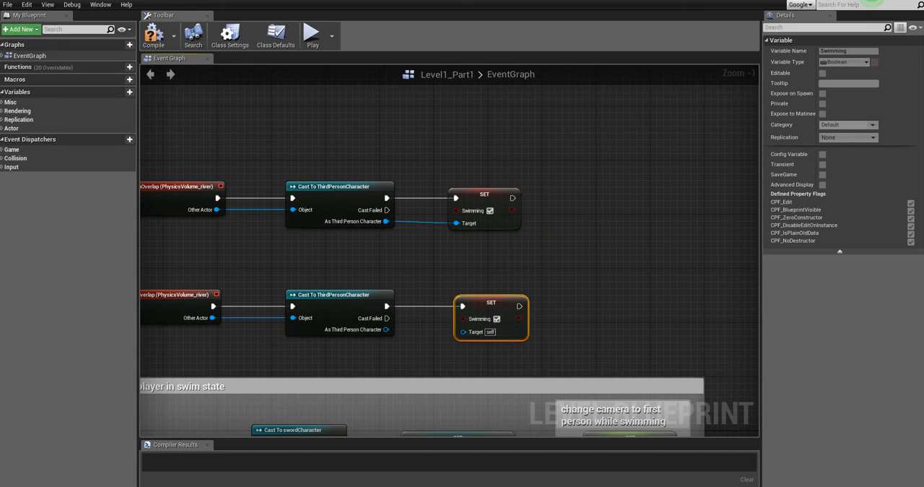
mouse_move(472, 319)
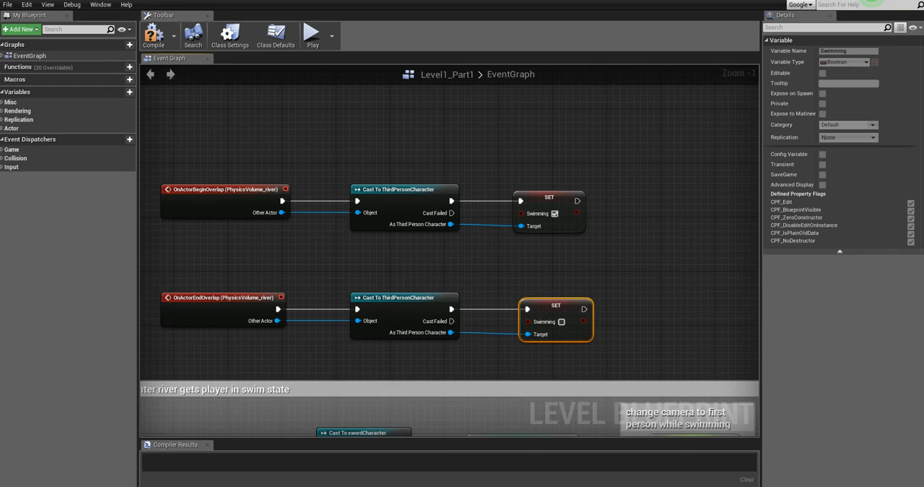
left_click(153, 35)
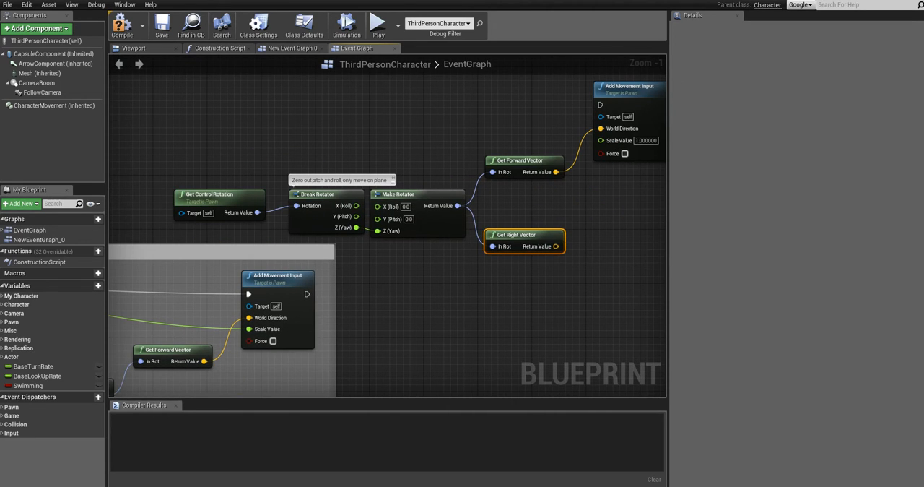
Zoom out over the Movement input comment group in the ThirdPersonCharacter EventGraph.
scroll("down", 3)
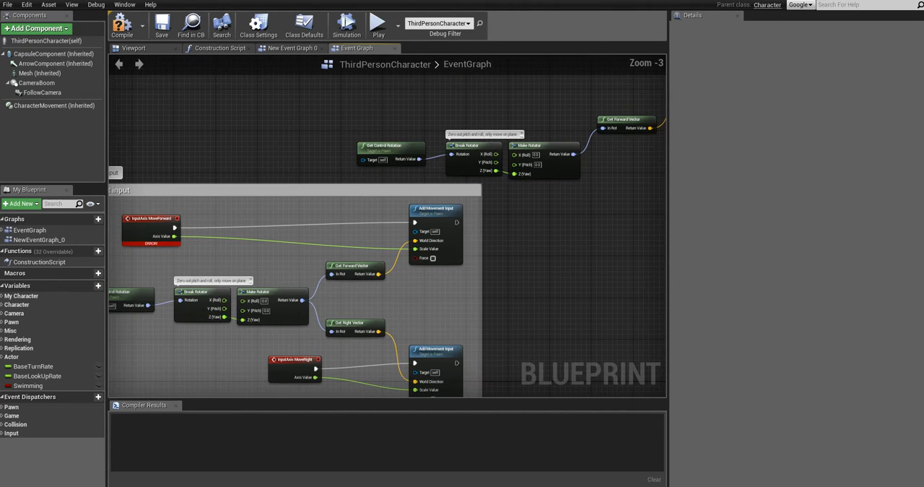
mouse_move(173, 227)
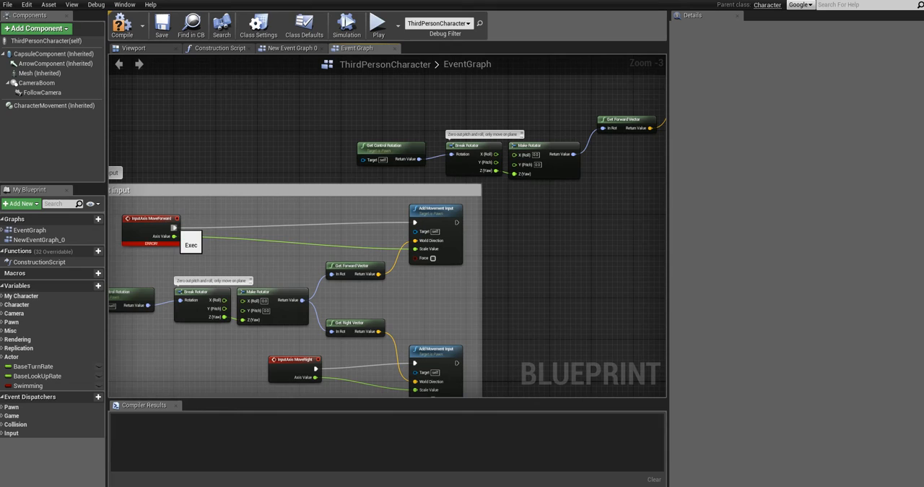
left_click(122, 24)
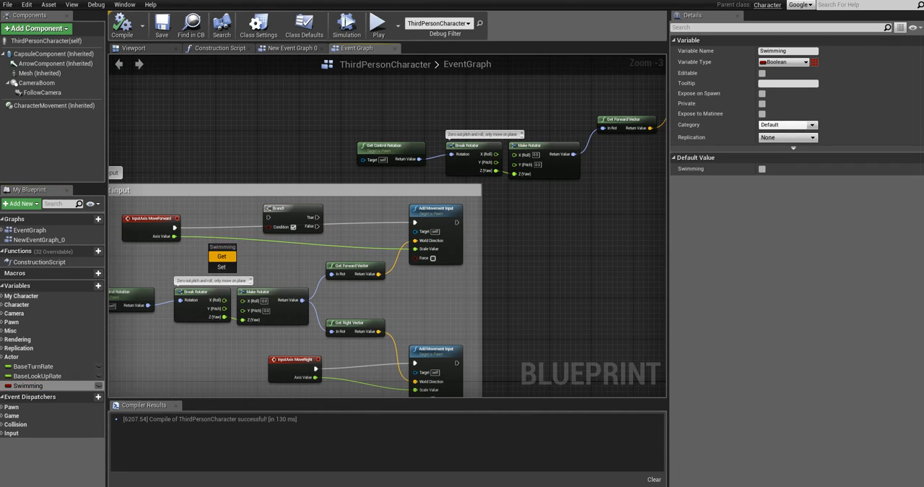
Feed a Swimming getter into the Branch condition, driving a duplicated forward-movement chain from True.
left_click(221, 256)
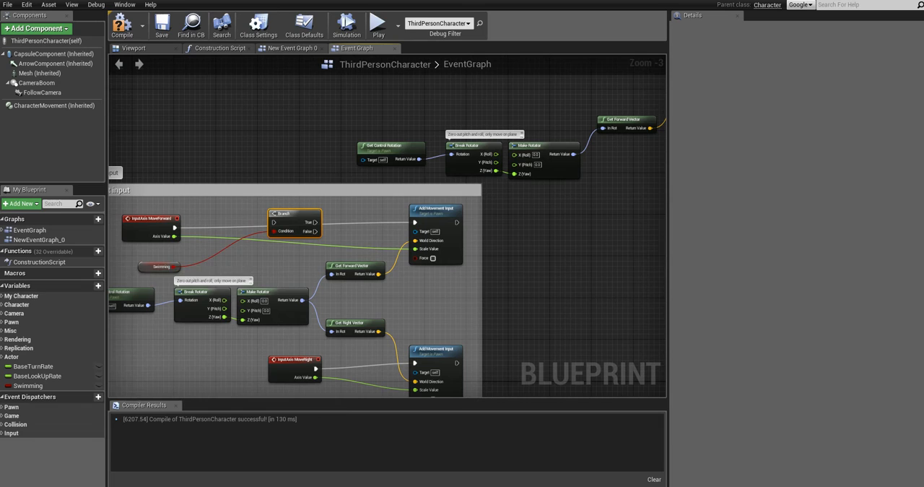
left_click(207, 261)
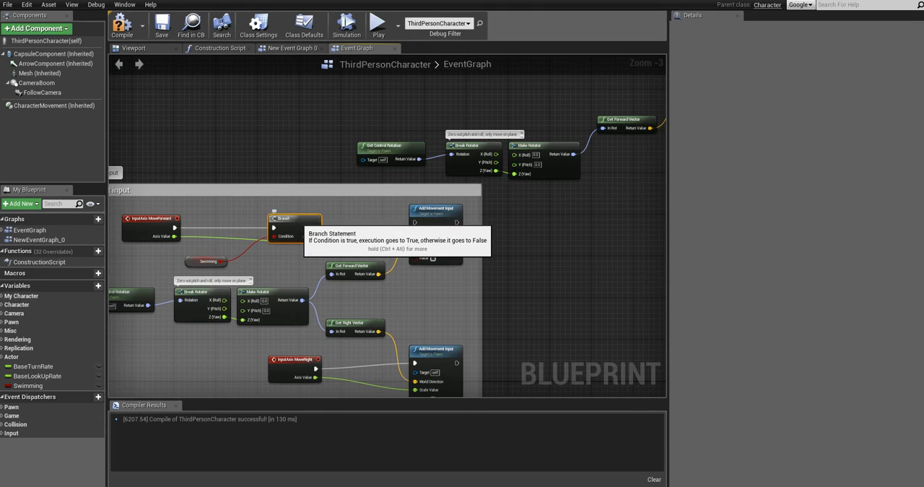
scroll("up", 3)
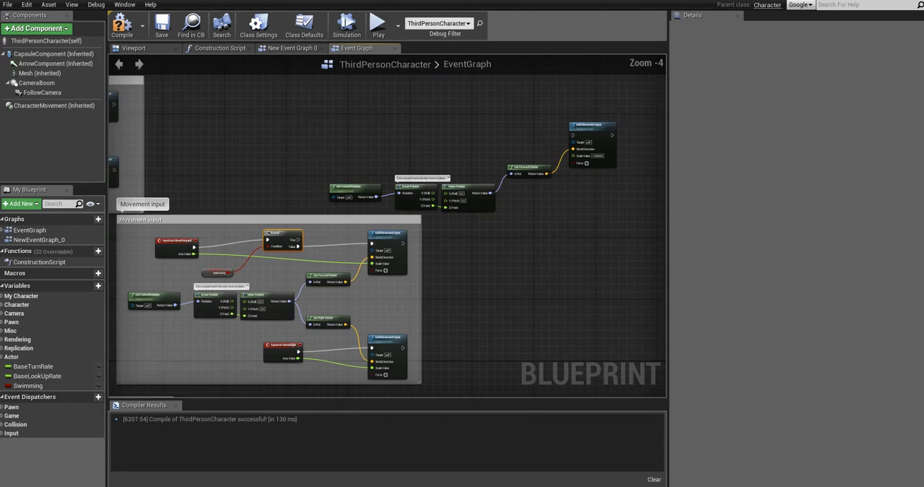
scroll("up", 3)
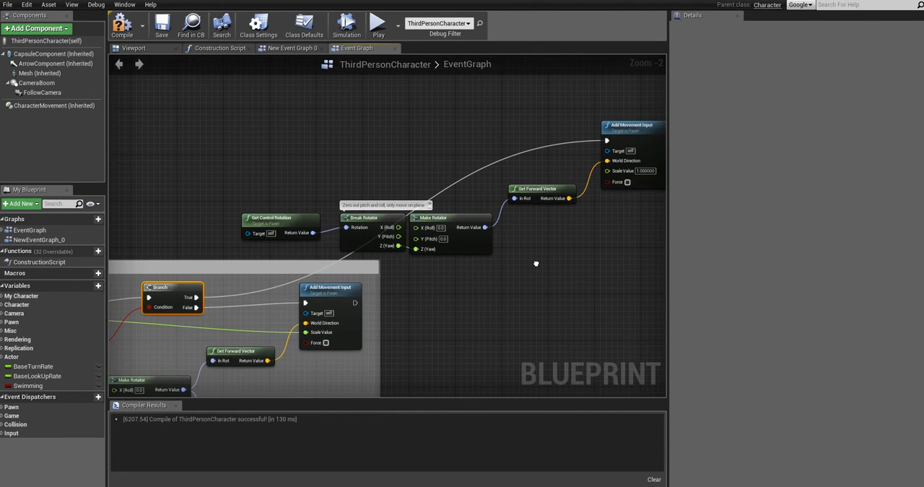
scroll("up", 3)
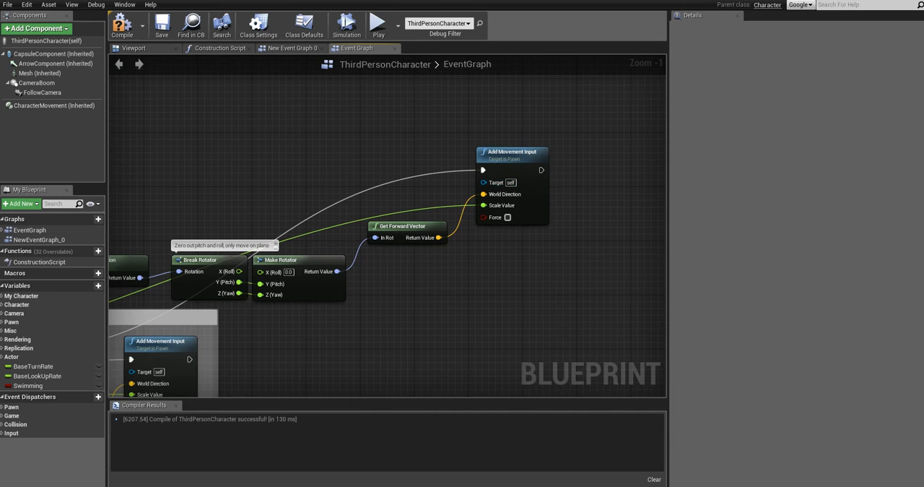
scroll("down", 3)
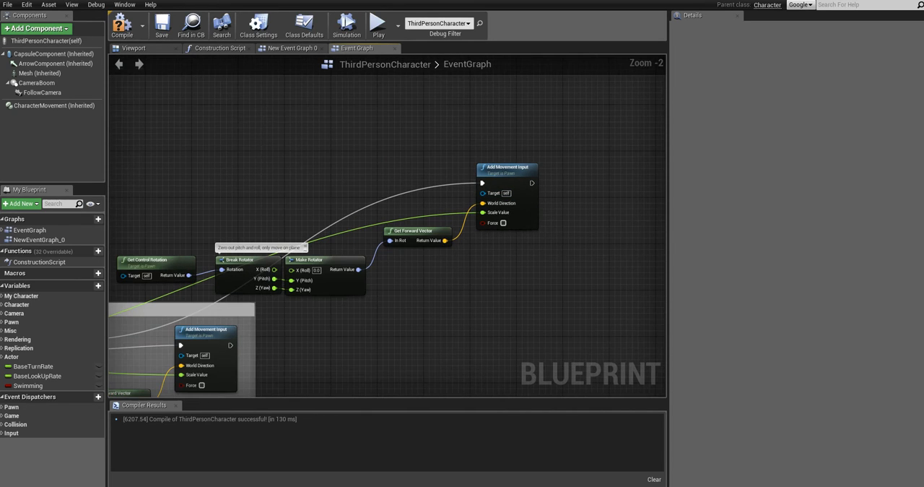
scroll("down", 3)
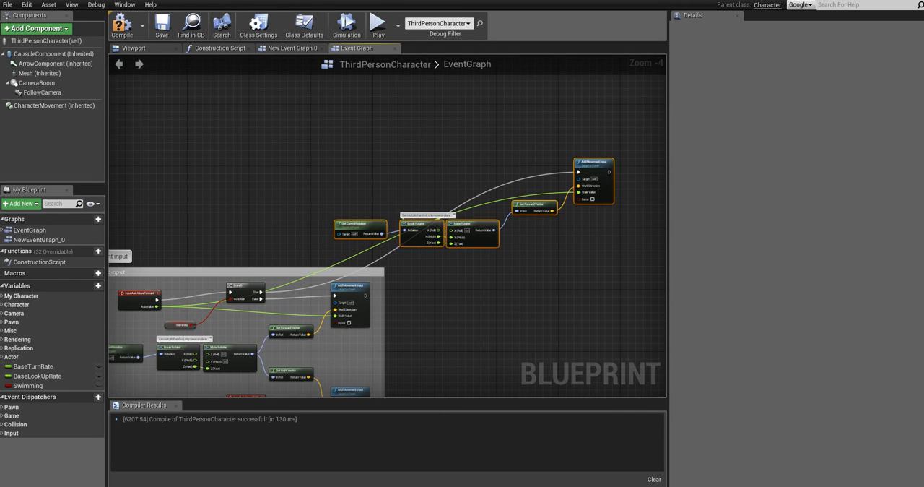
Group the new swim movement nodes inside a comment titled 'Swim mode'.
left_click_drag(628, 134, 430, 238)
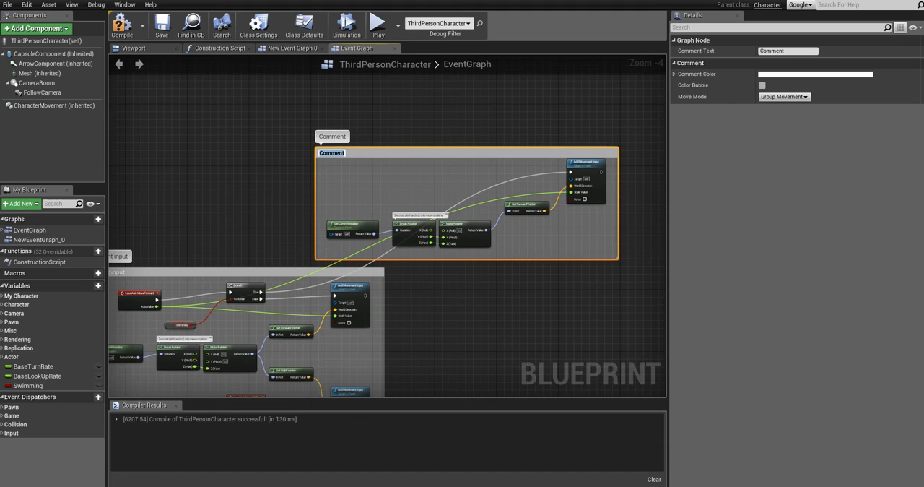
type("Swim mode")
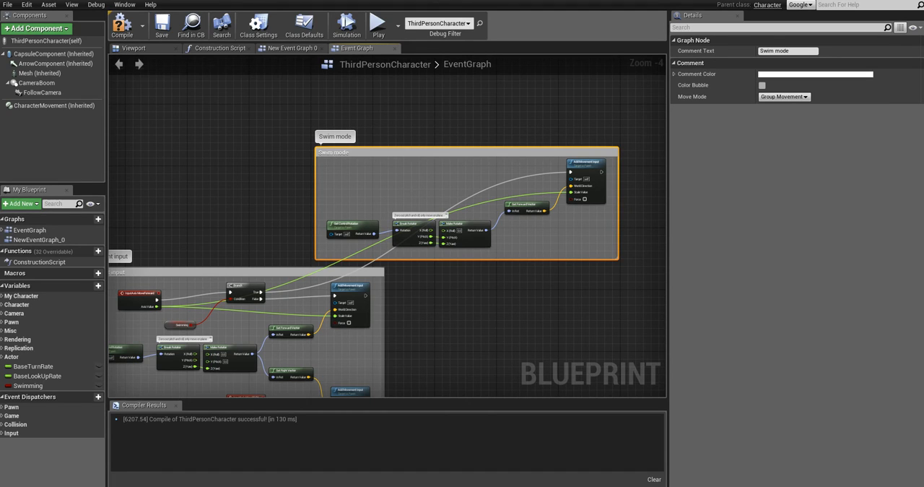
left_click(122, 24)
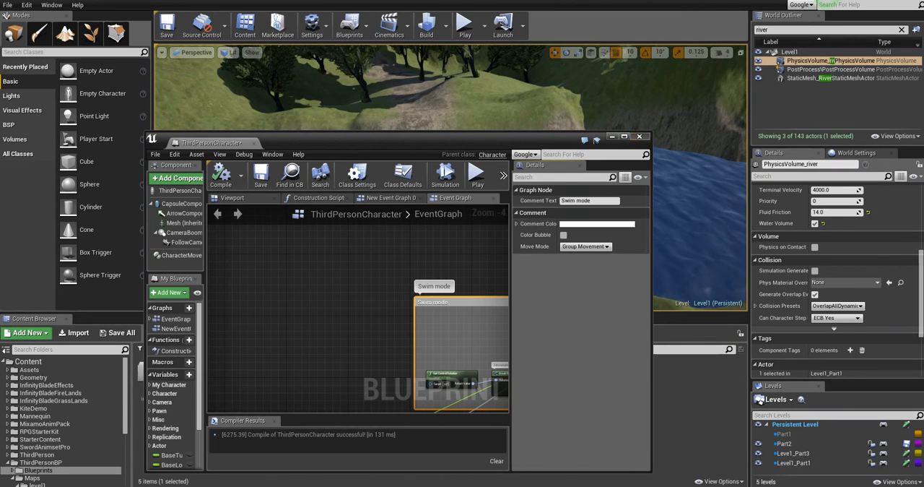
Set the river character's Auto Possess Player to Player 0 and play the level.
left_click(638, 136)
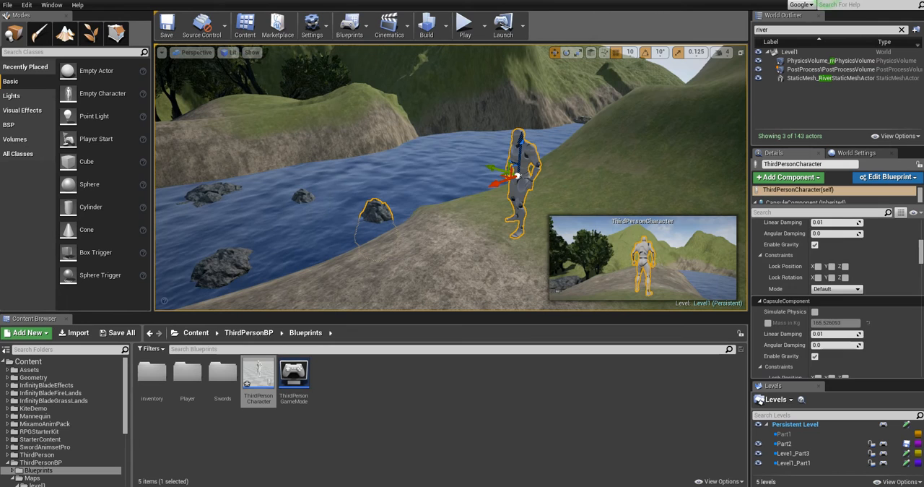
scroll("down", 3)
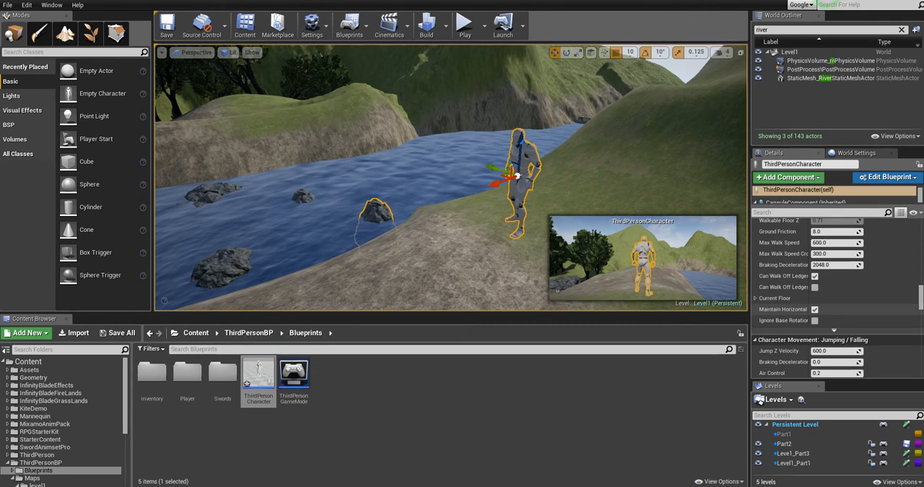
scroll("down", 3)
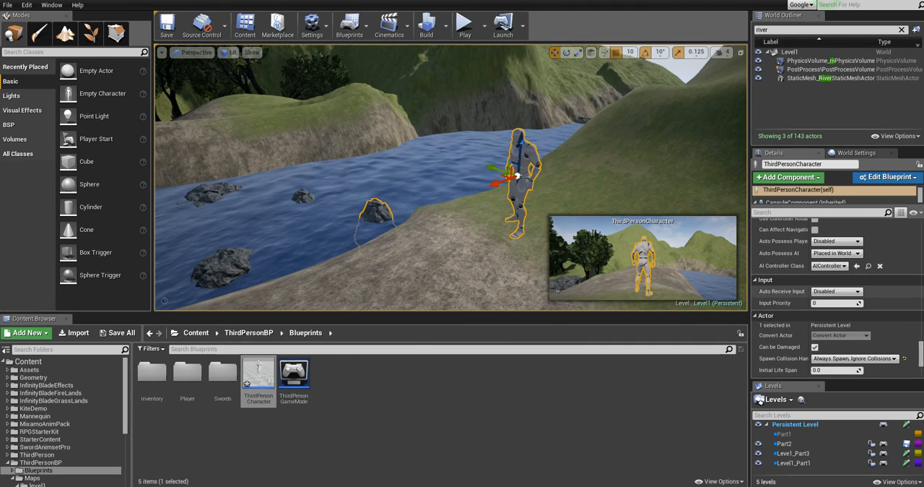
left_click(836, 240)
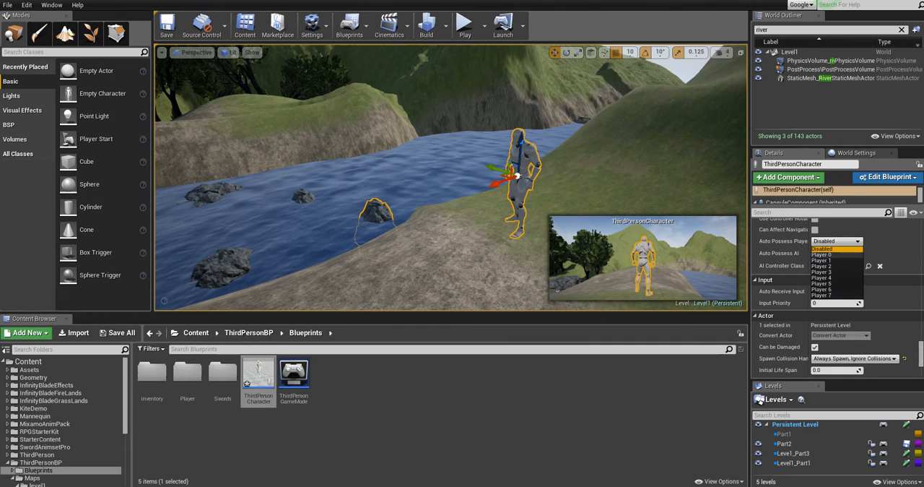
left_click(464, 25)
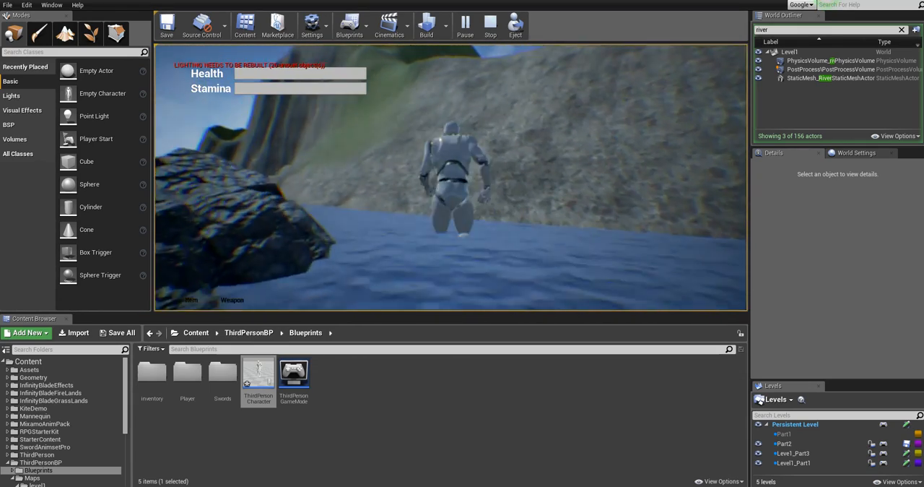
Play-test swimming in the river, then reopen the Level1_Part1 sub-level blueprint.
left_click(490, 24)
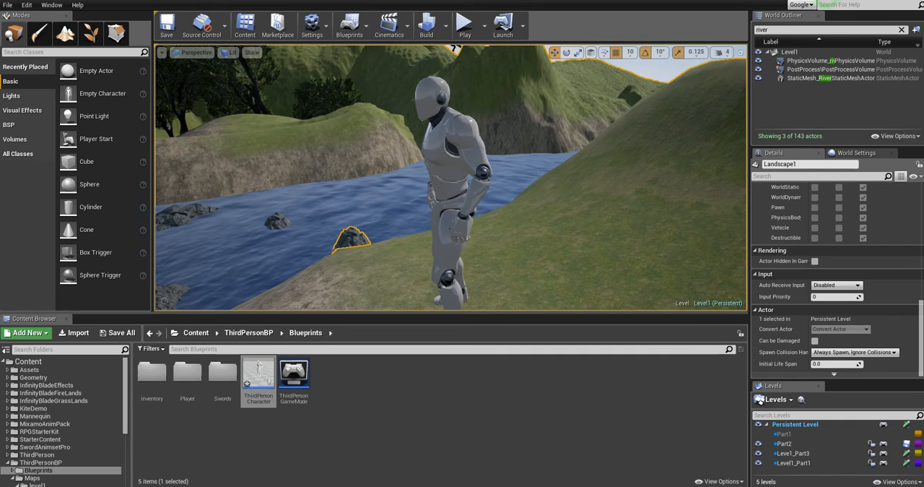
mouse_move(258, 369)
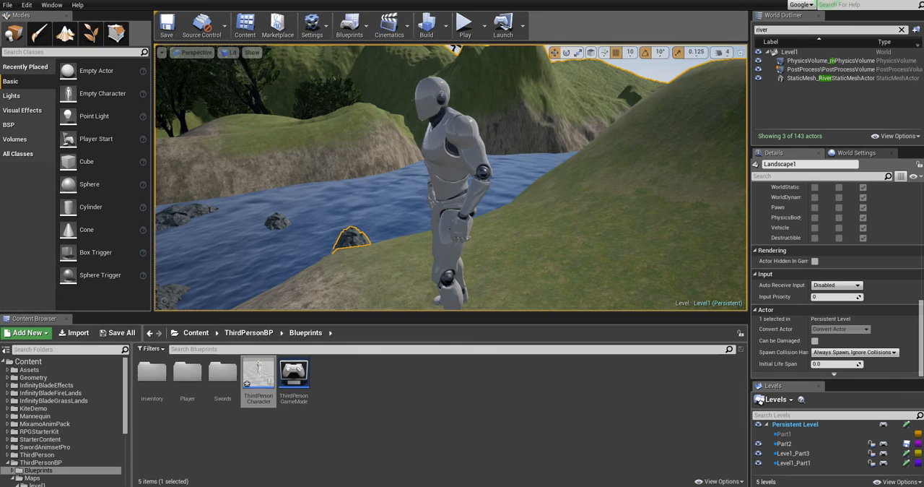
left_click(349, 26)
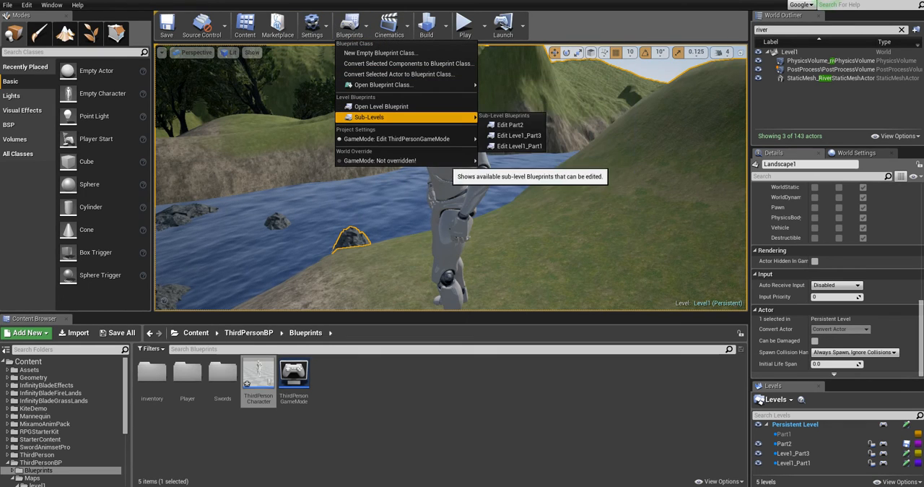
mouse_move(400, 73)
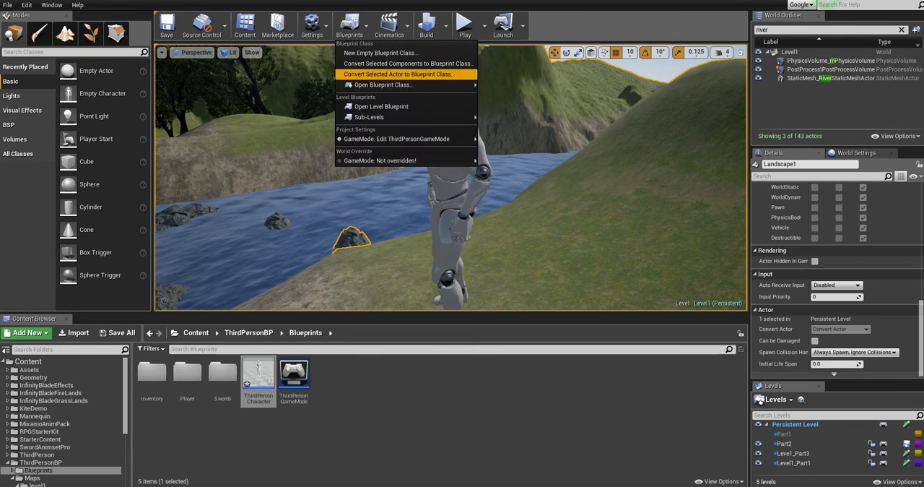
left_click(381, 106)
type("get camera")
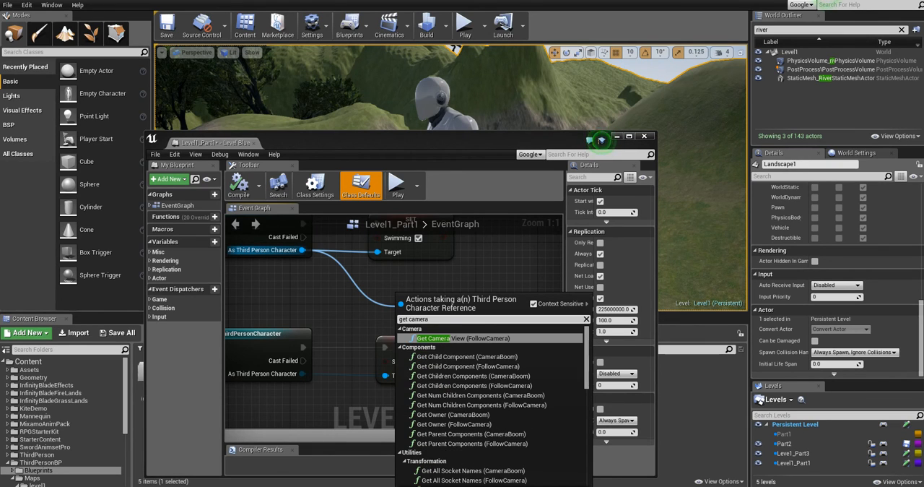
Add CameraBoom Target Arm Length nodes (-50 entering, 300 leaving the river) and compile.
left_click(440, 338)
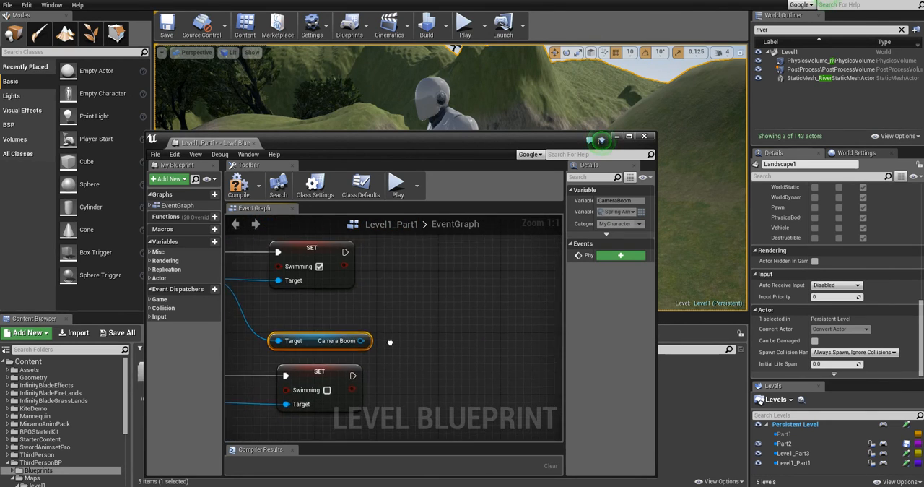
left_click(629, 136)
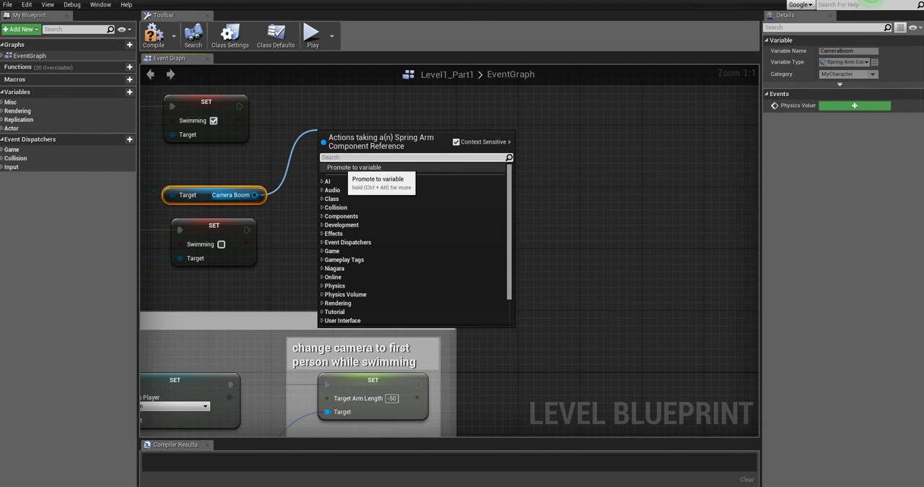
type("target ar")
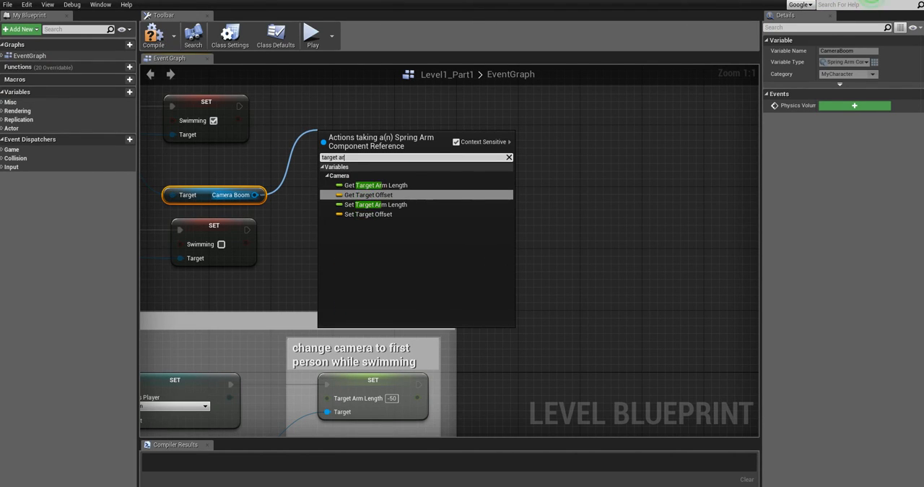
left_click(376, 204)
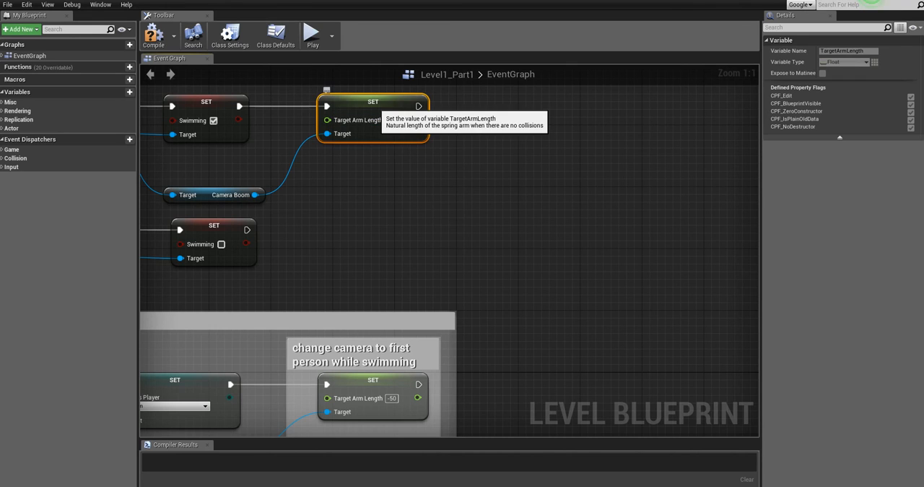
left_click_drag(372, 119, 372, 249)
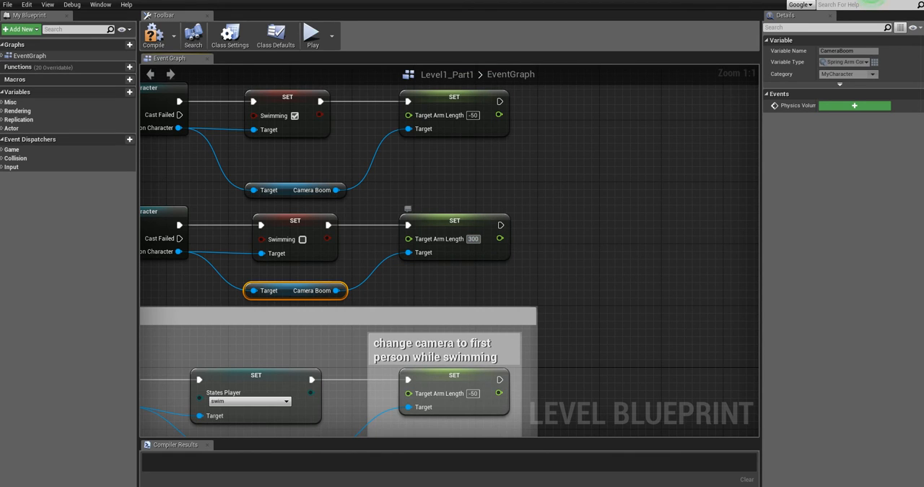
left_click(153, 34)
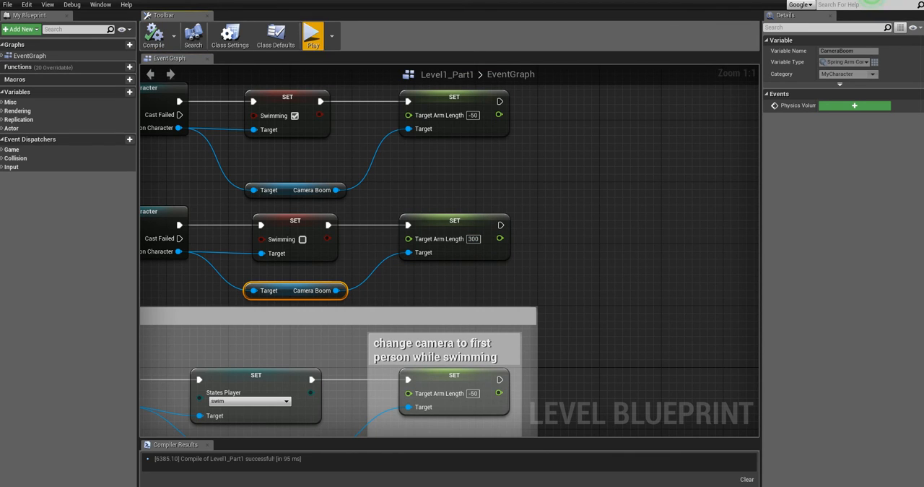
Start a play session and control the character beside the river.
left_click(312, 32)
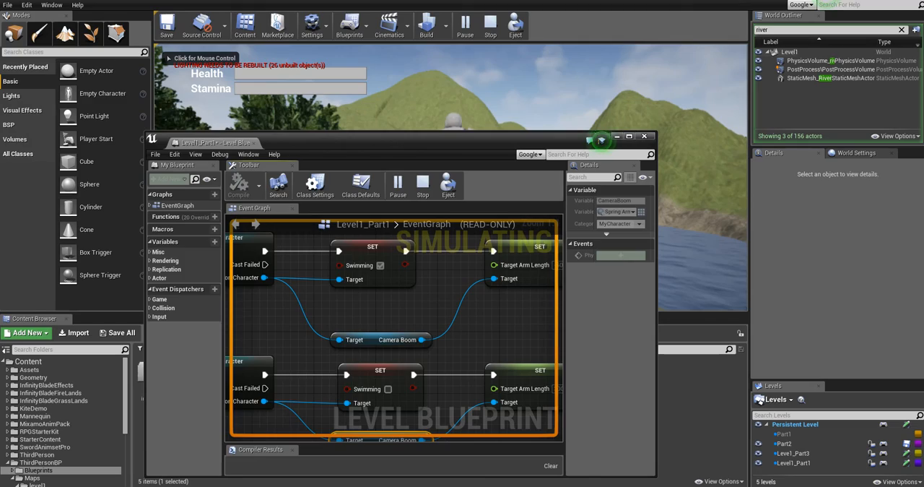
left_click(644, 137)
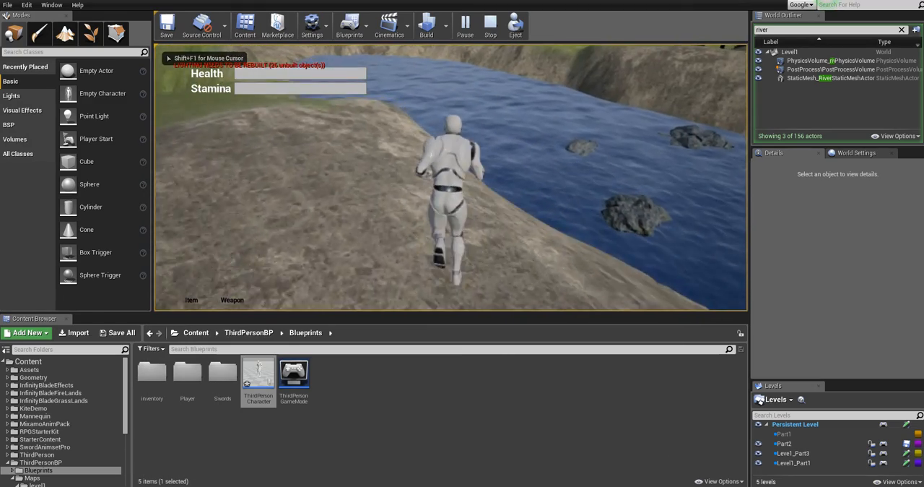